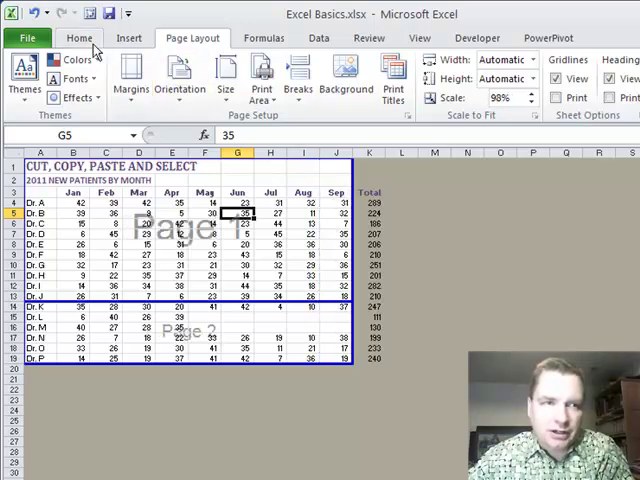
pyautogui.moveTo(32, 12)
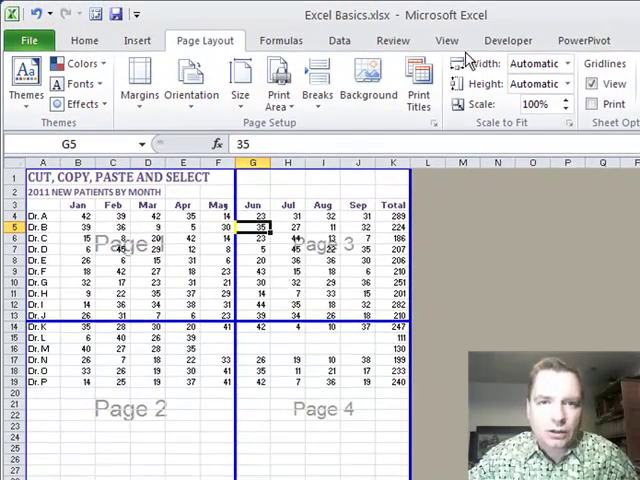
# - Switch the Excel Basics sheet back to Normal view with dashed page-break lines
pyautogui.click(446, 40)
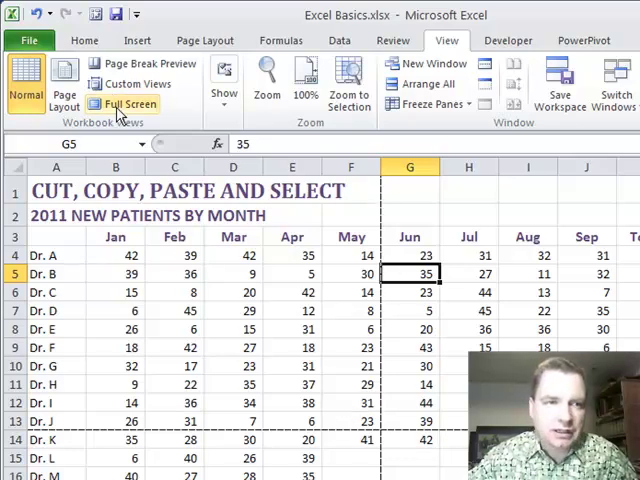
# - Switch the sheet into Page Break Preview showing numbered pages with blue boundaries
pyautogui.click(152, 64)
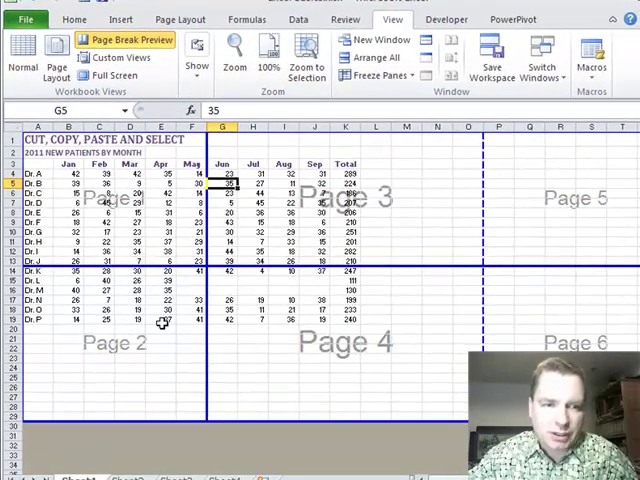
pyautogui.moveTo(558, 338)
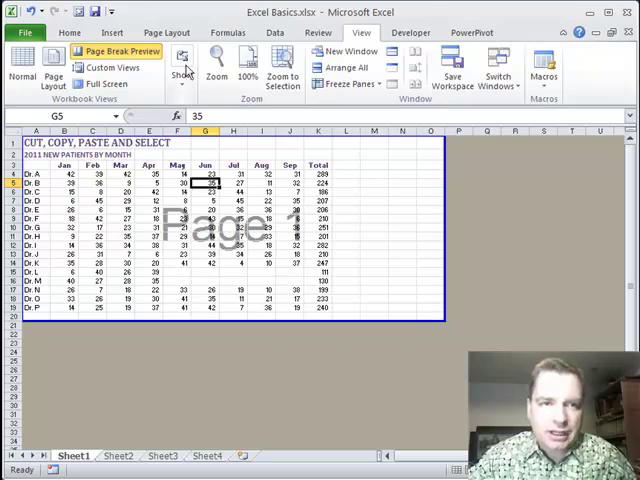
# - Review the Page Setup dialog's print area, title rows and orientation, moved clear of the data
pyautogui.click(166, 32)
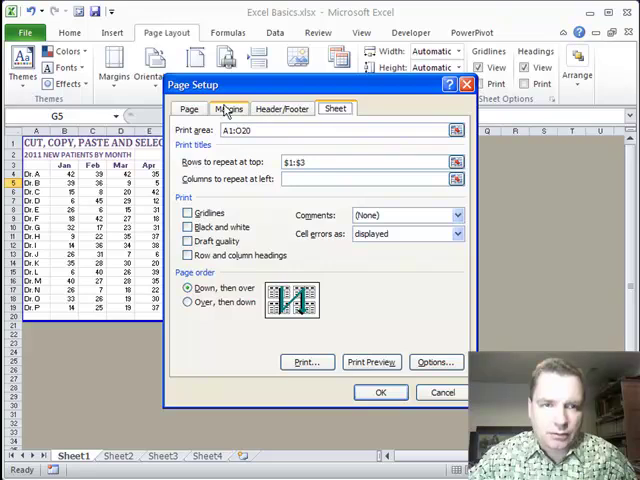
pyautogui.click(188, 108)
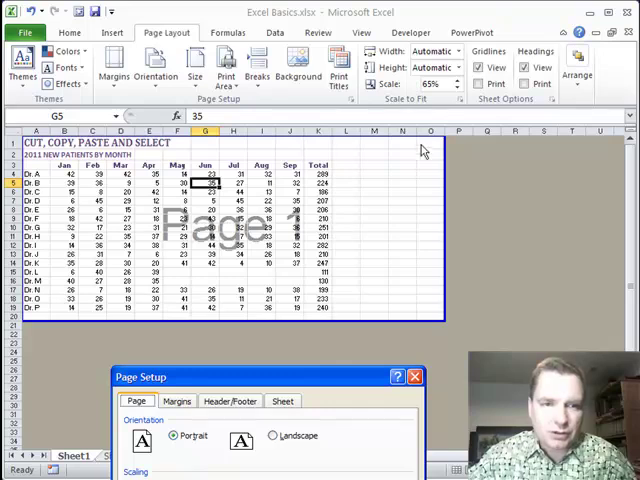
pyautogui.moveTo(264, 376); pyautogui.dragTo(280, 242)
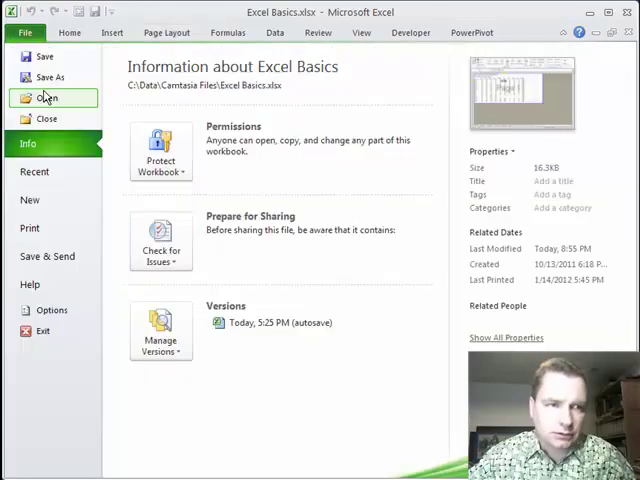
# - Check the print preview and scaling list confirm the table prints as page 1 of 1
pyautogui.click(28, 228)
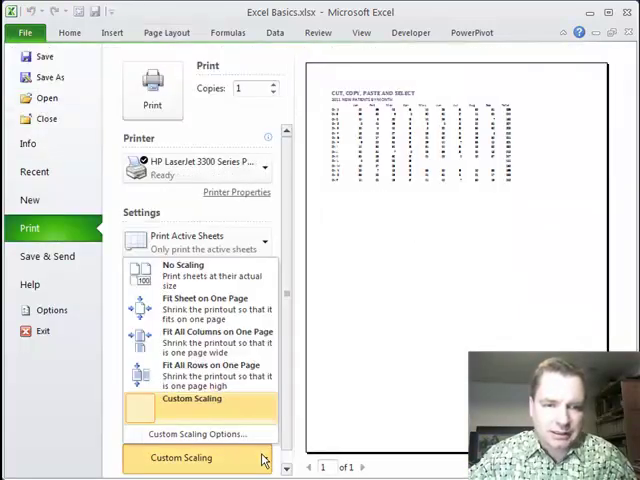
pyautogui.click(196, 456)
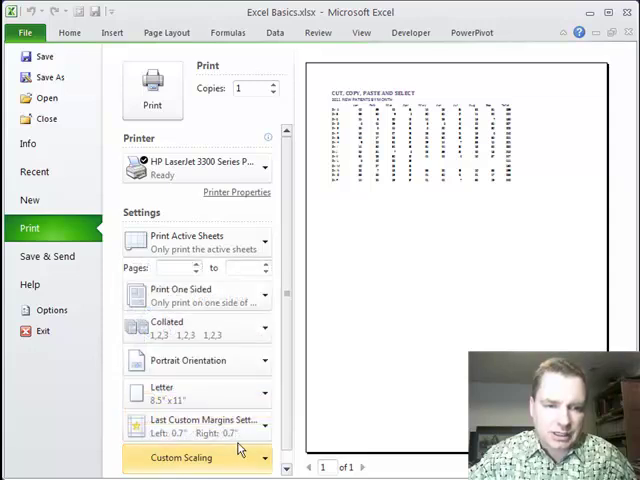
pyautogui.click(180, 456)
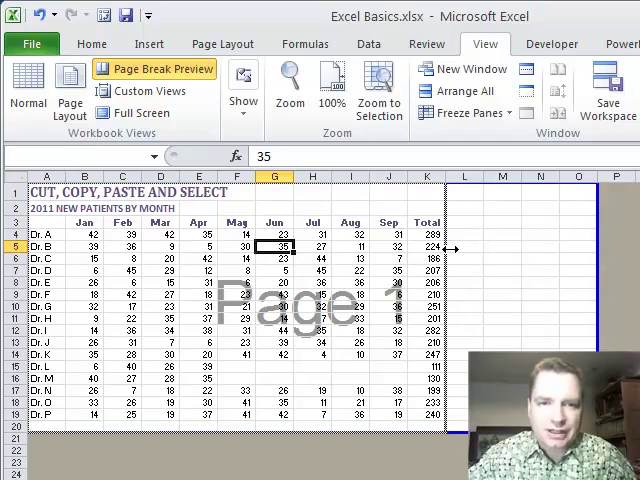
# - Re-check the print preview once more and return to the worksheet
pyautogui.click(68, 90)
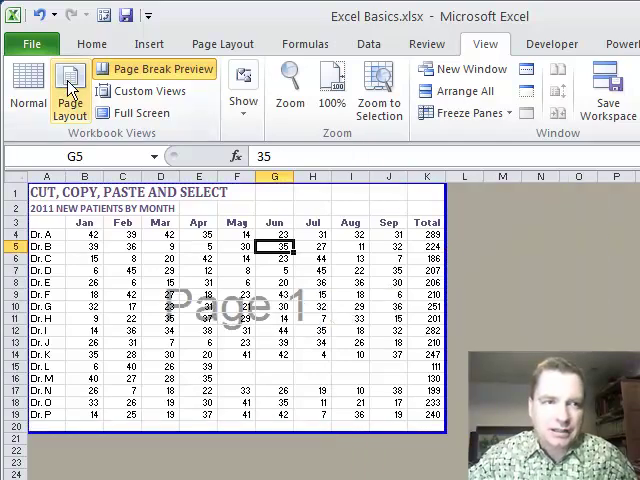
pyautogui.click(32, 42)
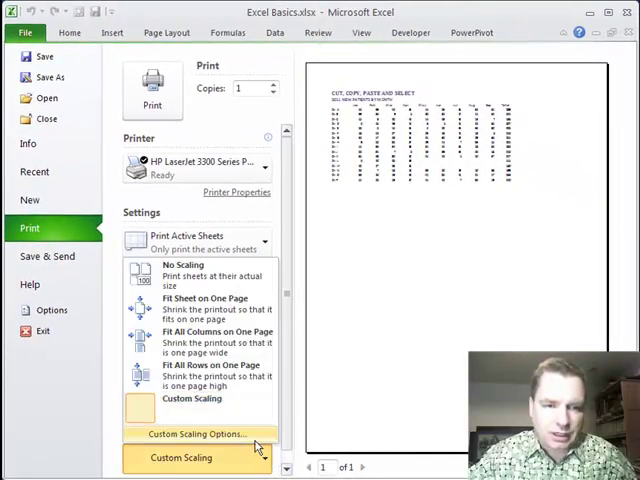
pyautogui.click(196, 432)
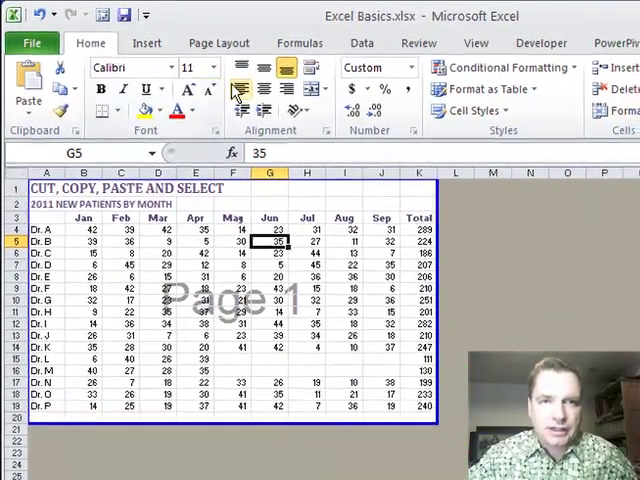
# - Confirm in Page Setup that the sheet is scaled to 89% of normal size to fit one page
pyautogui.click(168, 32)
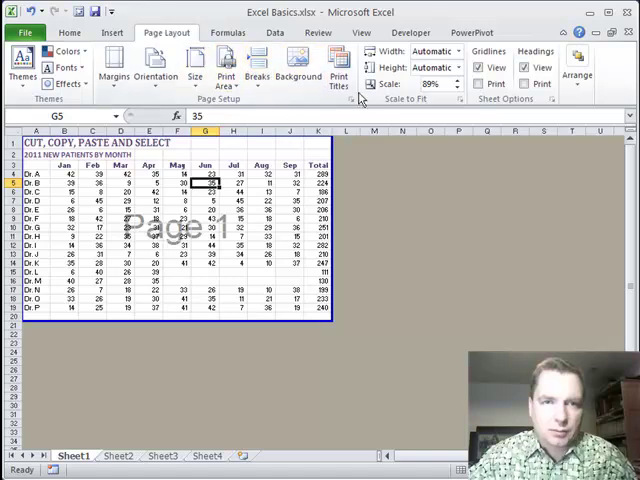
pyautogui.click(360, 100)
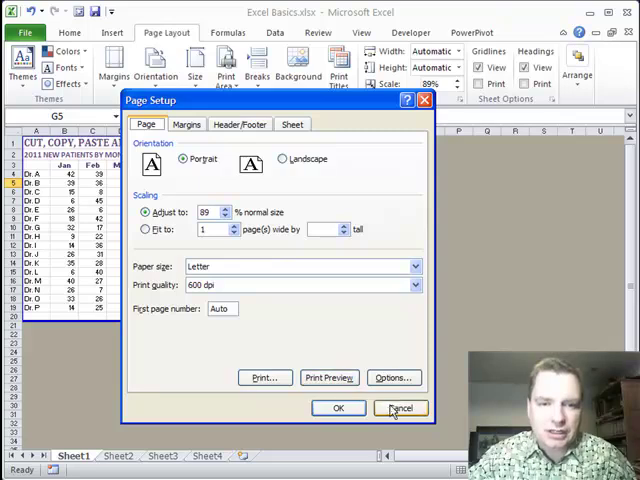
pyautogui.click(400, 408)
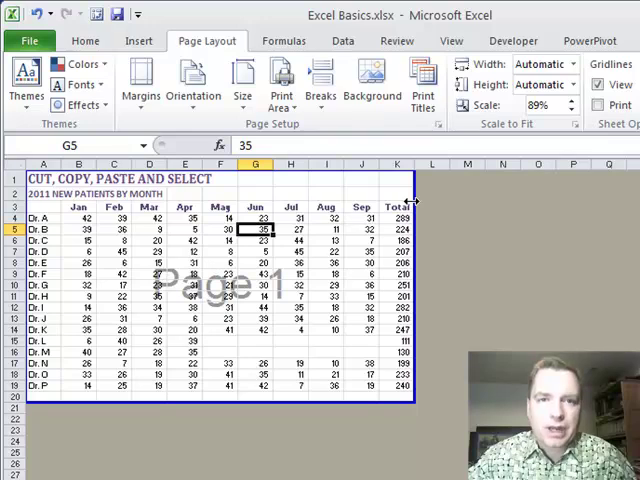
pyautogui.moveTo(82, 356)
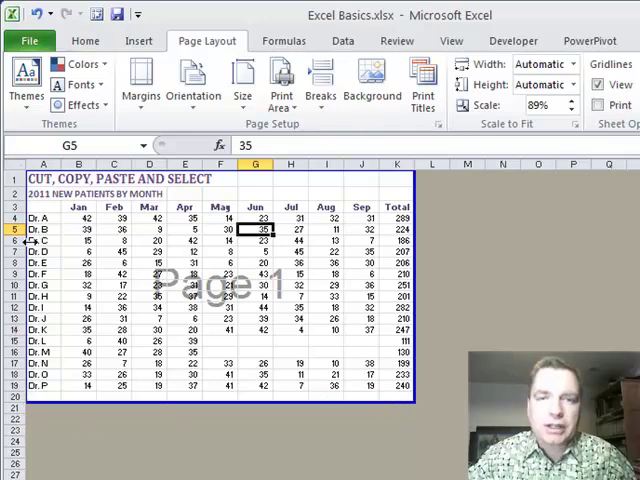
# - Show the View options and reapply Page Break Preview with everything on Page 1
pyautogui.click(452, 40)
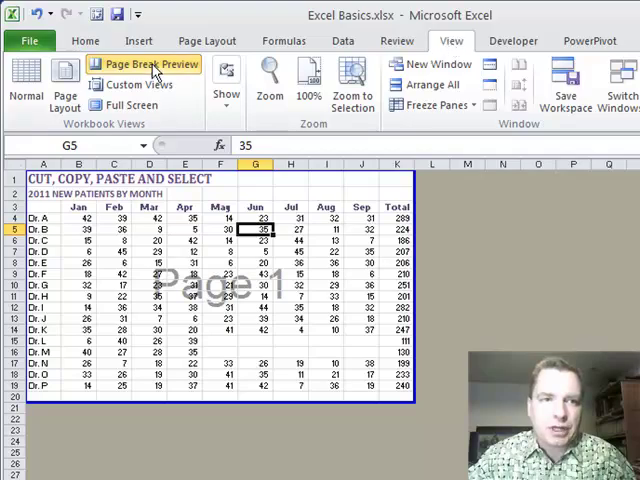
pyautogui.click(206, 40)
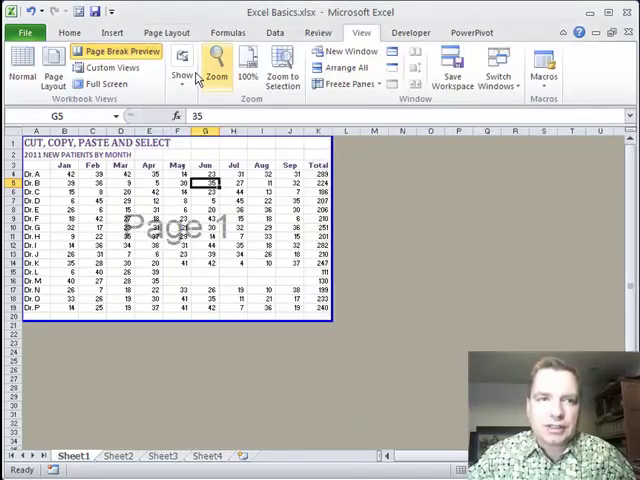
pyautogui.moveTo(112, 68)
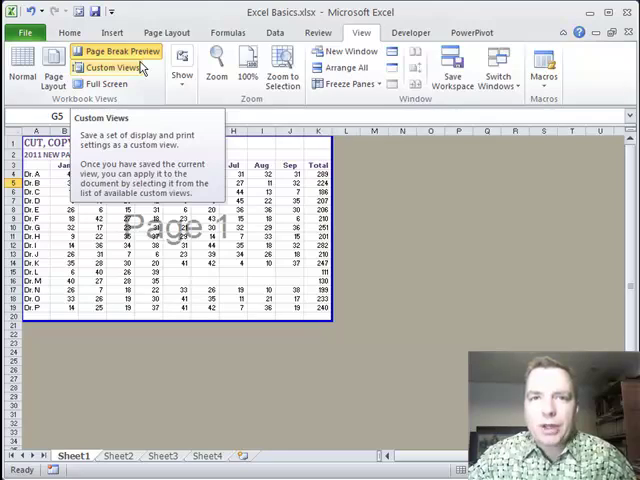